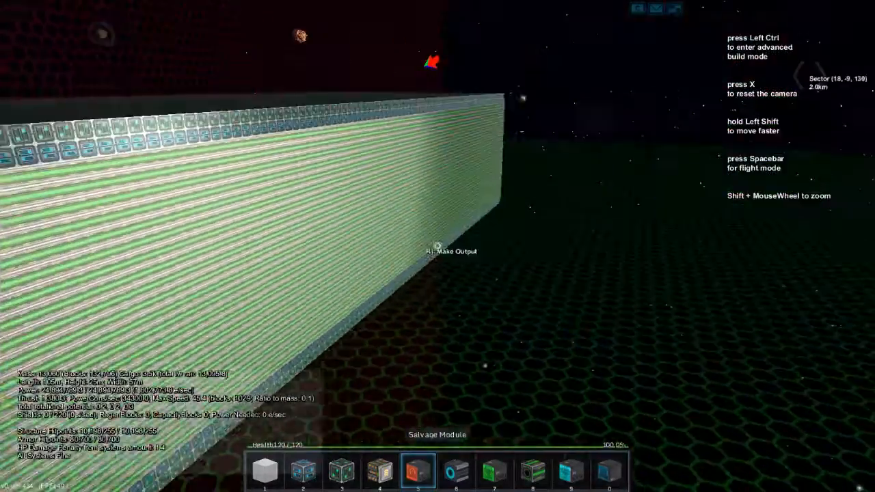
Step: Leave build mode and take the helm of the mining ship in flight
key(Ctrl)
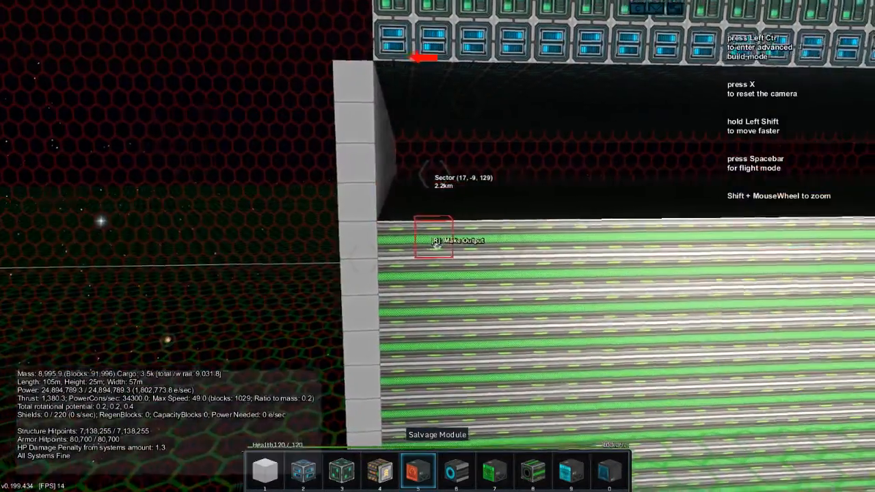
key(space)
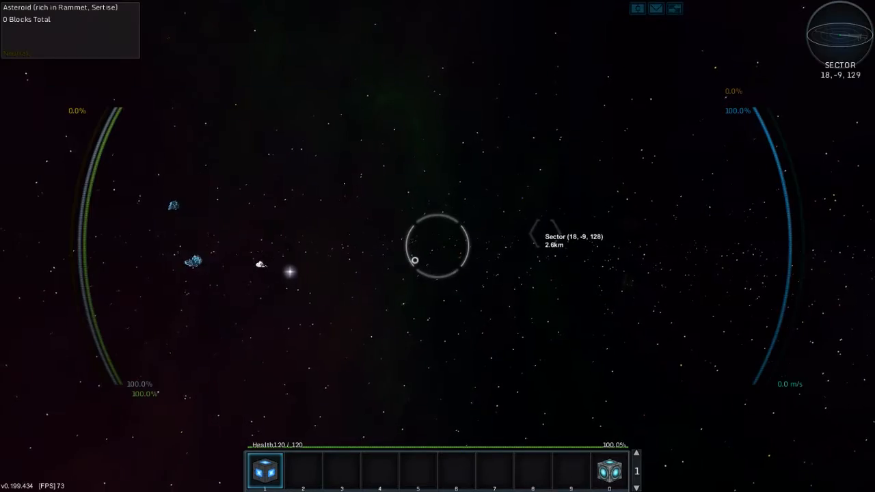
Step: Admin-warp the ship via the galaxy map to neighbouring sector 19, -9, 129
key(m)
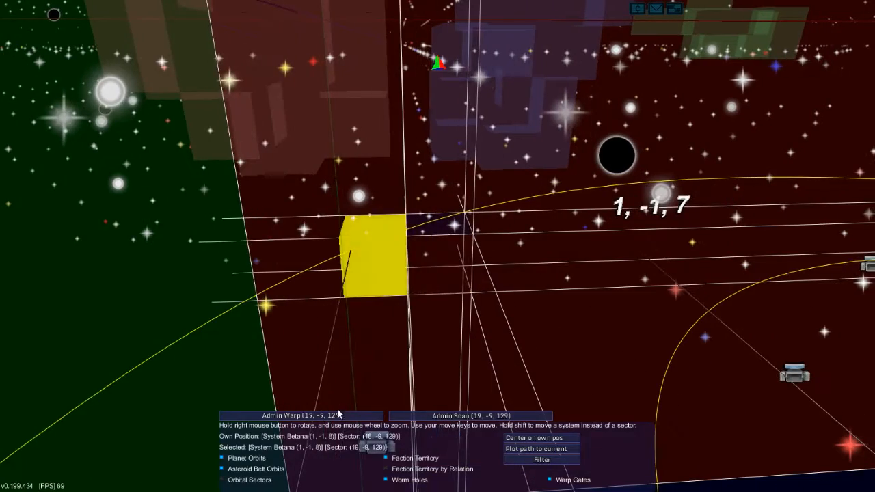
click(300, 416)
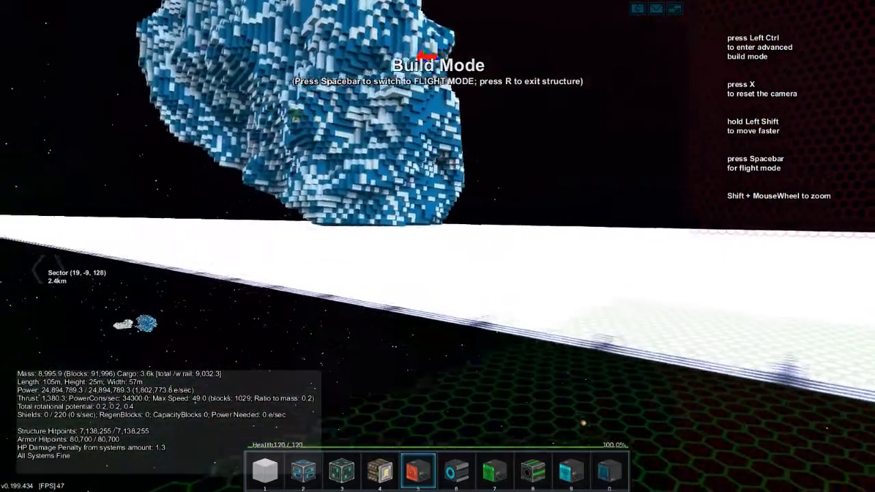
Step: Alternate flight and build mode while steering around the blue asteroid, ending in flight
key(space)
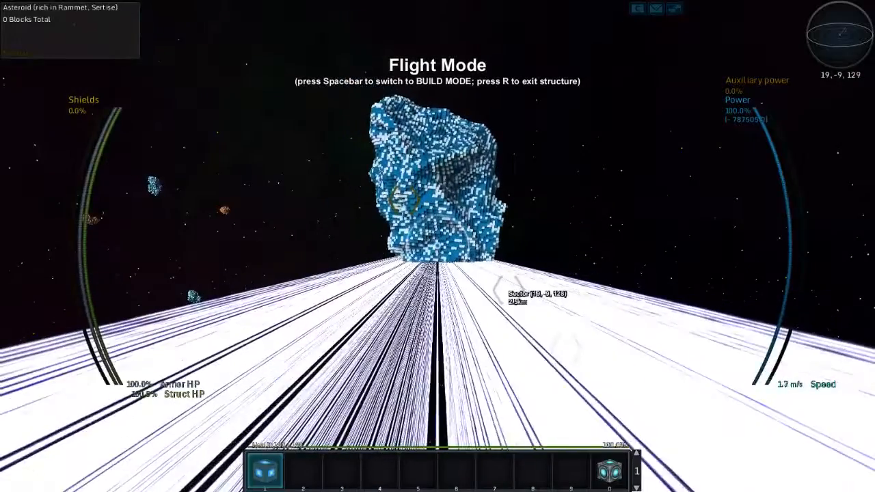
key(space)
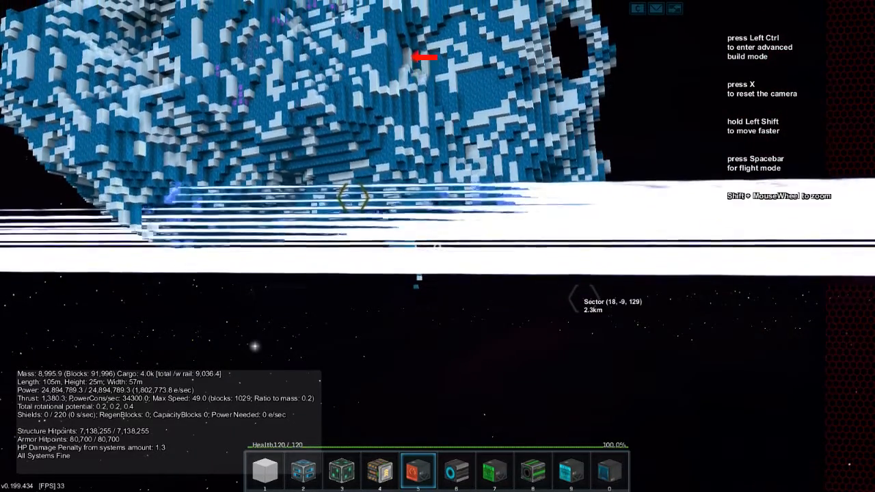
key(space)
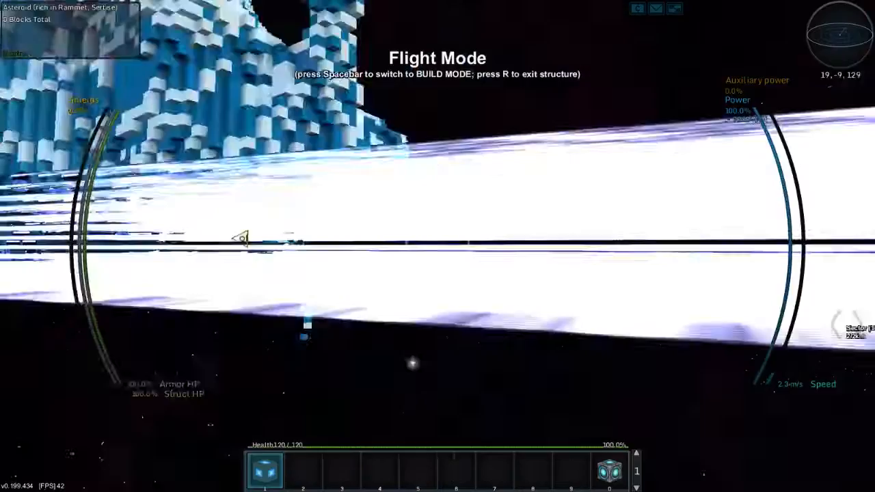
key(space)
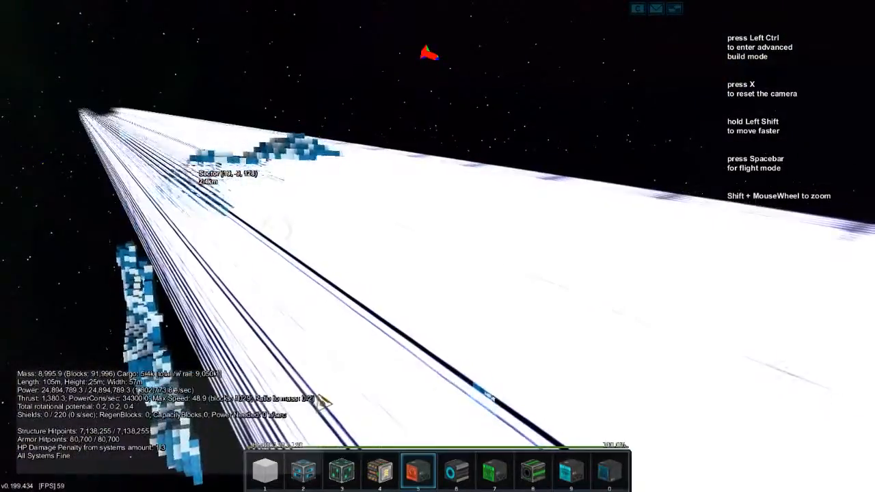
key(Space)
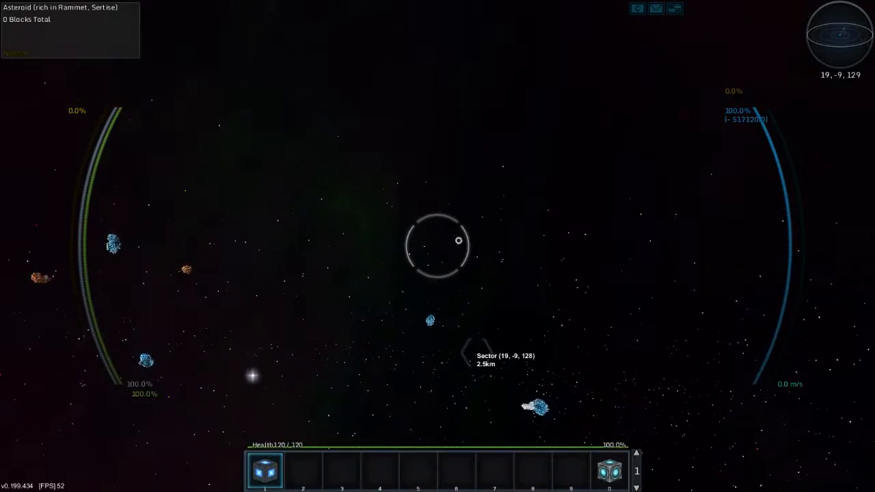
Step: Re-enter build mode inside the cargo area and show the creative inventory
key(b)
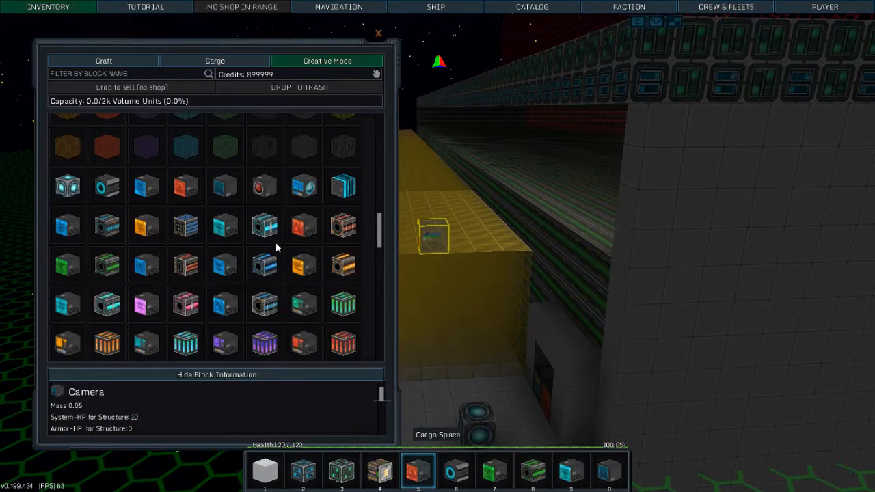
Step: Put Shield Capacitor on the hotbar, place a capacitor wall with advanced build, then resume flight
scroll(down, 3)
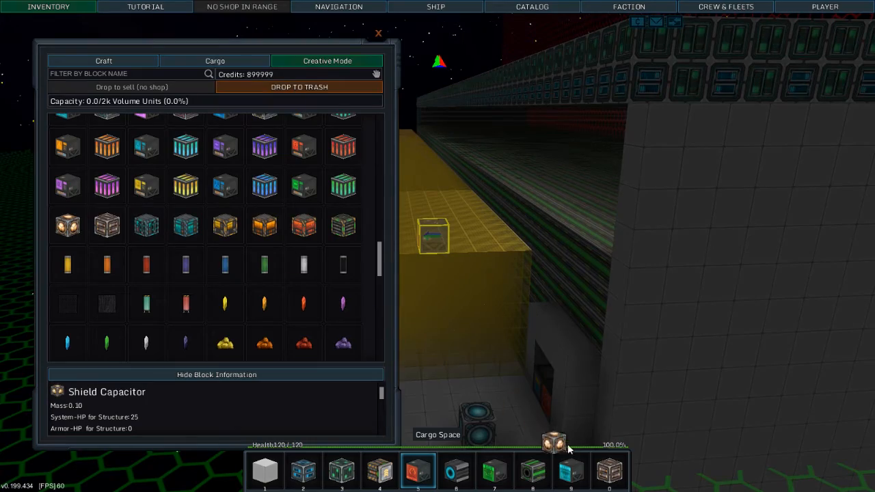
click(378, 33)
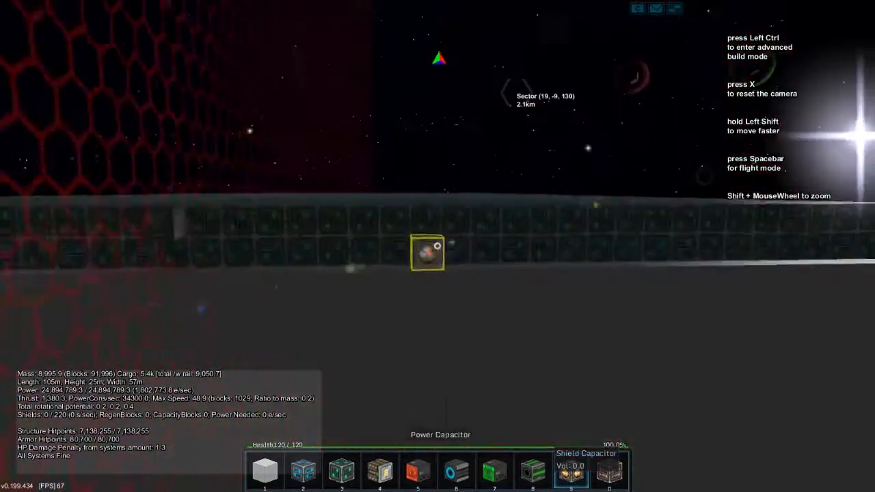
key(ctrl)
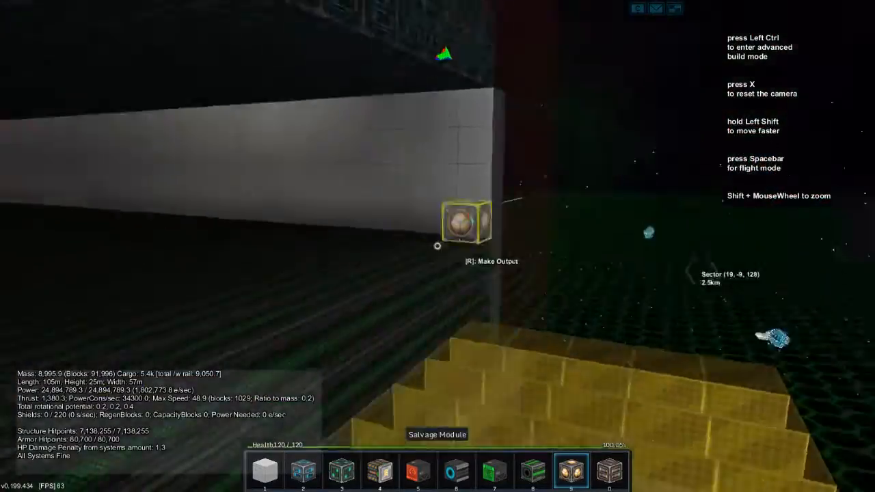
key(ctrl)
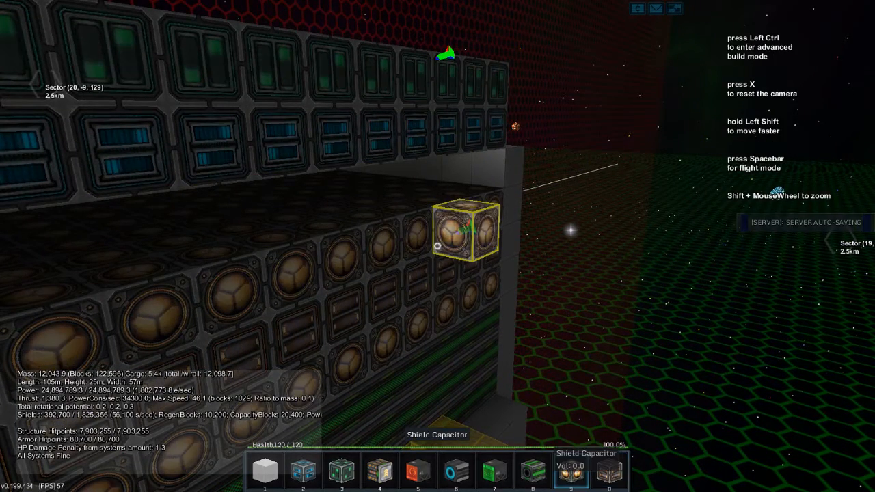
key(ctrl)
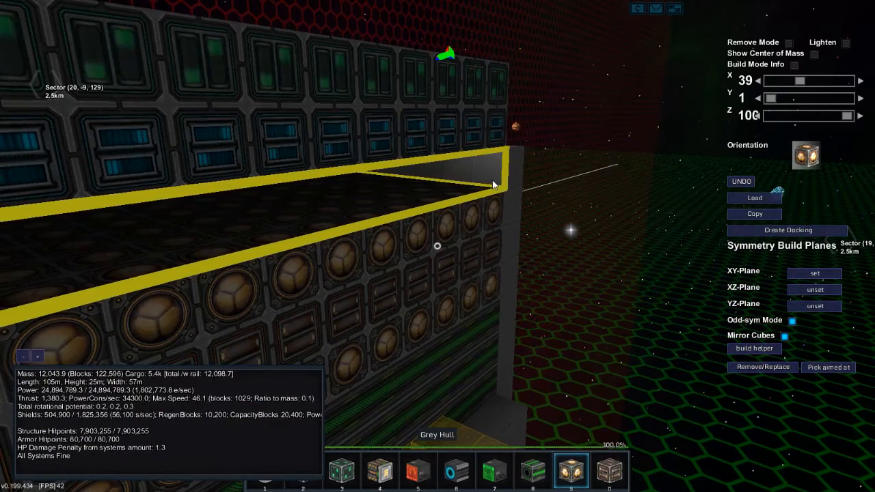
click(610, 471)
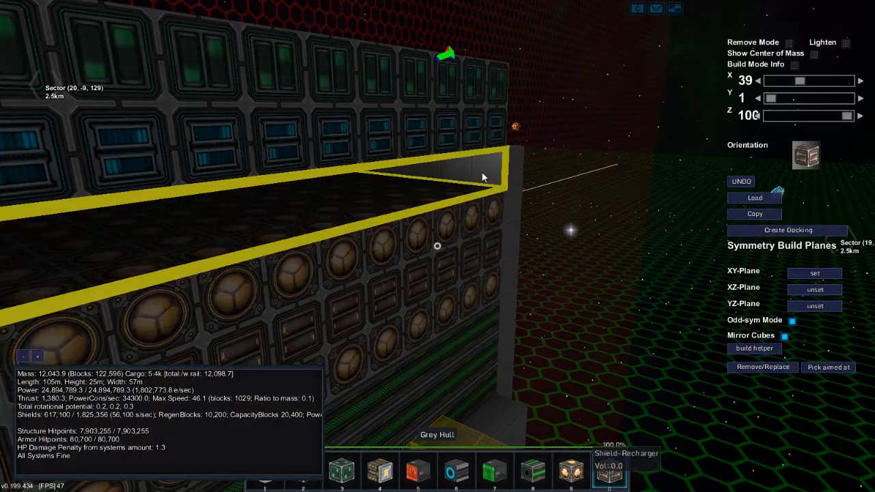
key(space)
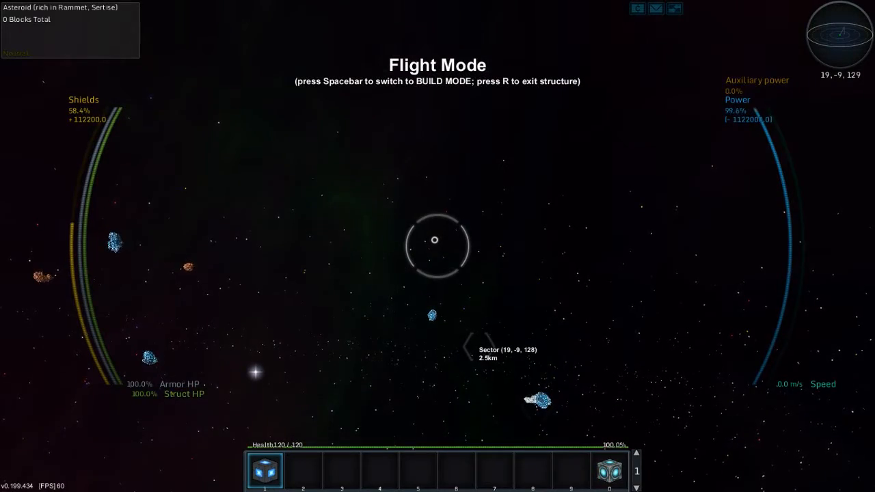
key(space)
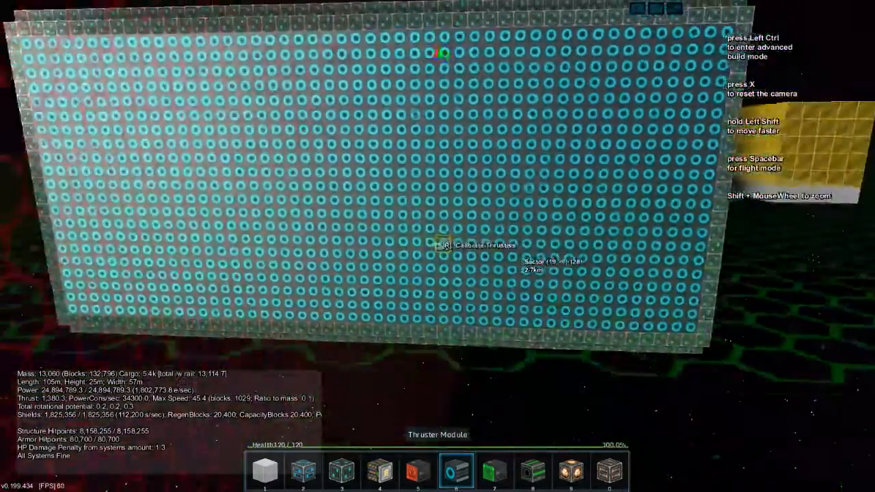
Step: Place a 39x16x1 wall of thruster modules, checking thrust in flight between placements
key(ctrl)
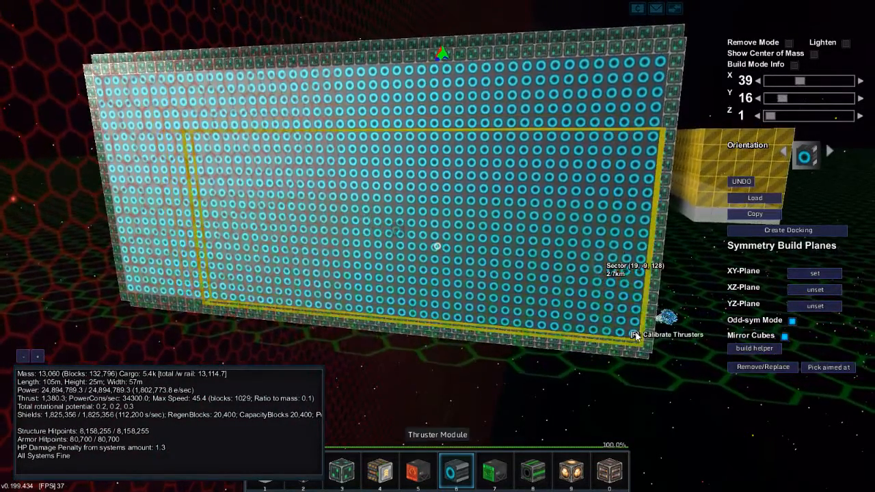
key(space)
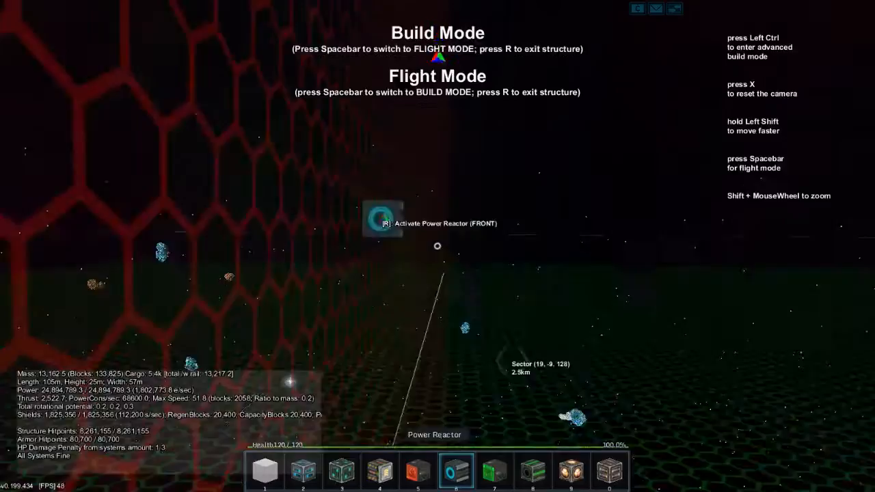
key(space)
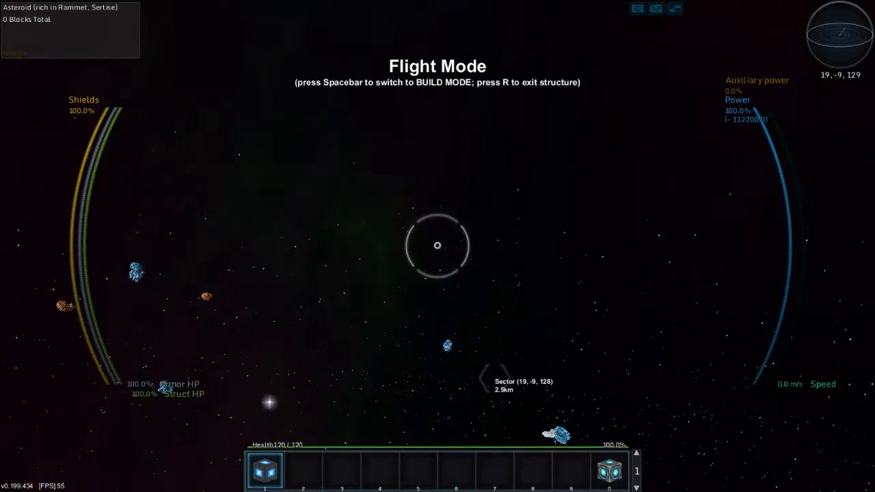
key(space)
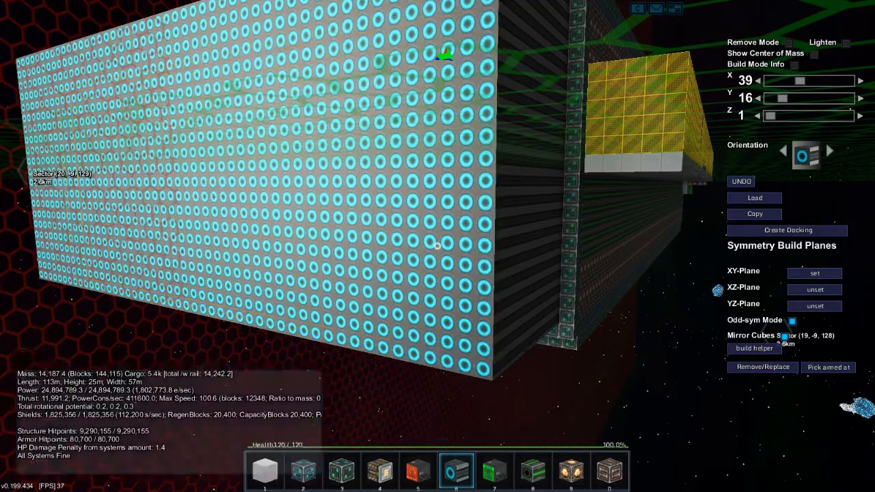
key(space)
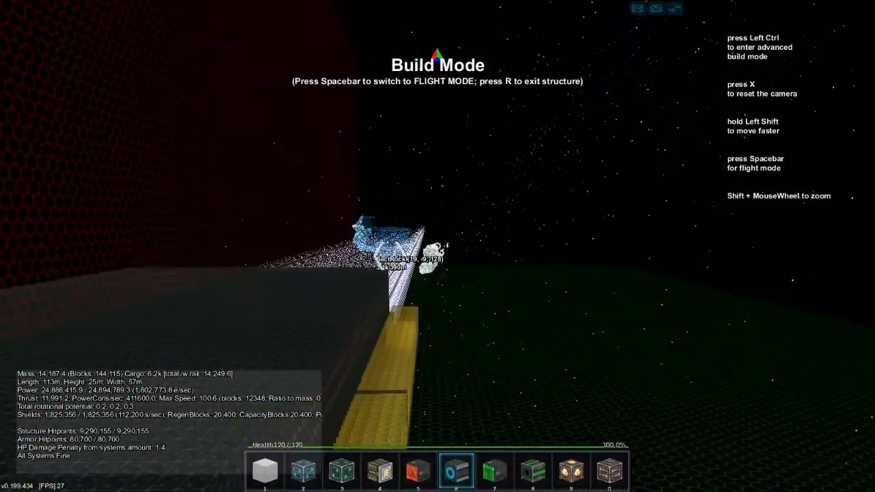
key(space)
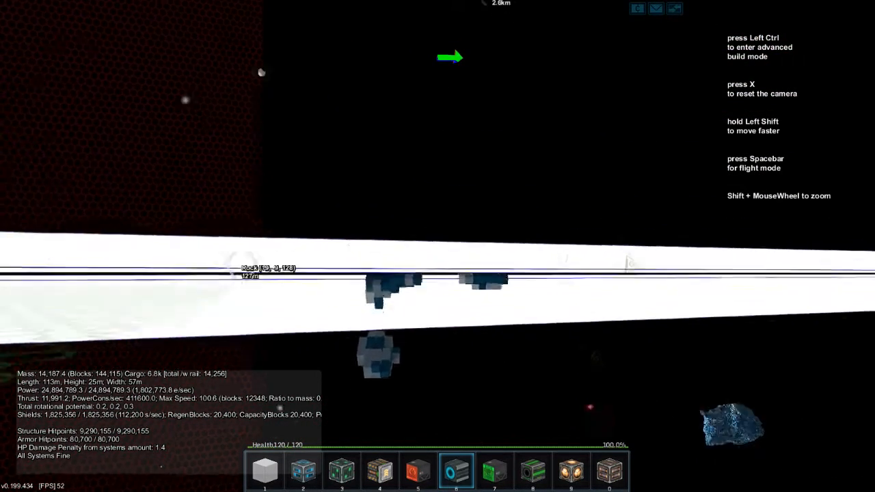
key(space)
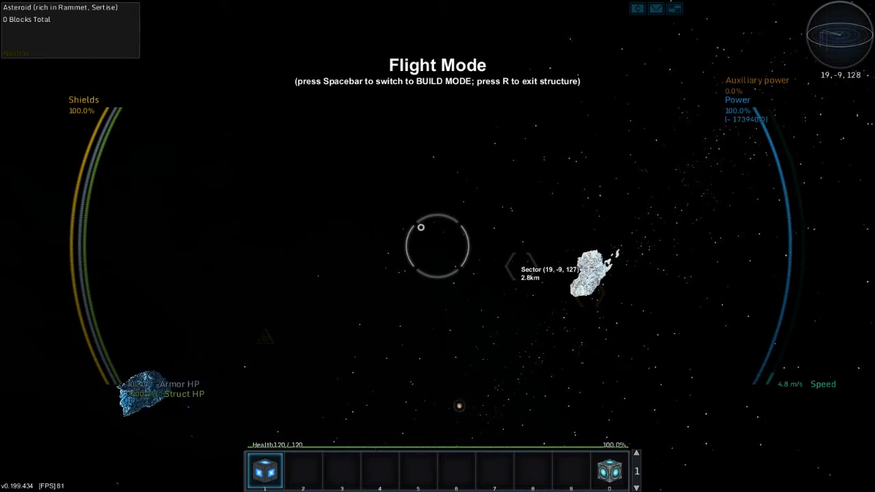
key(space)
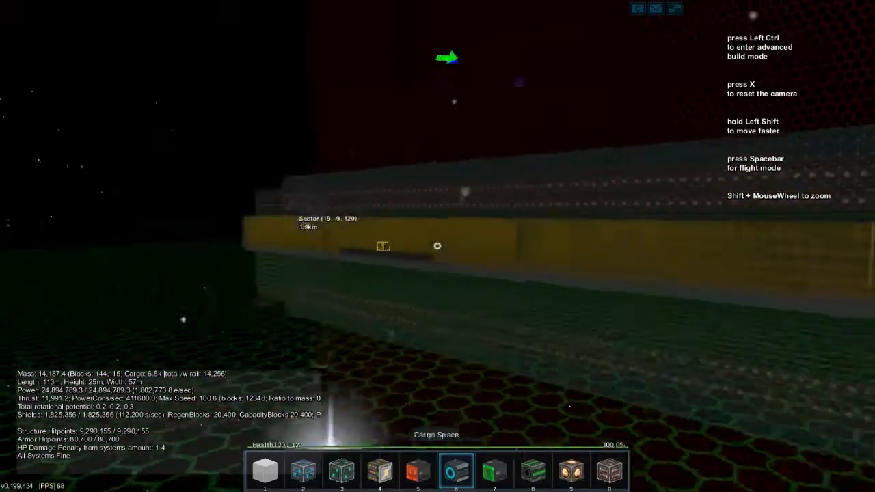
Step: Pick Jump Drive Computer from the inventory and place it beside the shield rechargers
key(i)
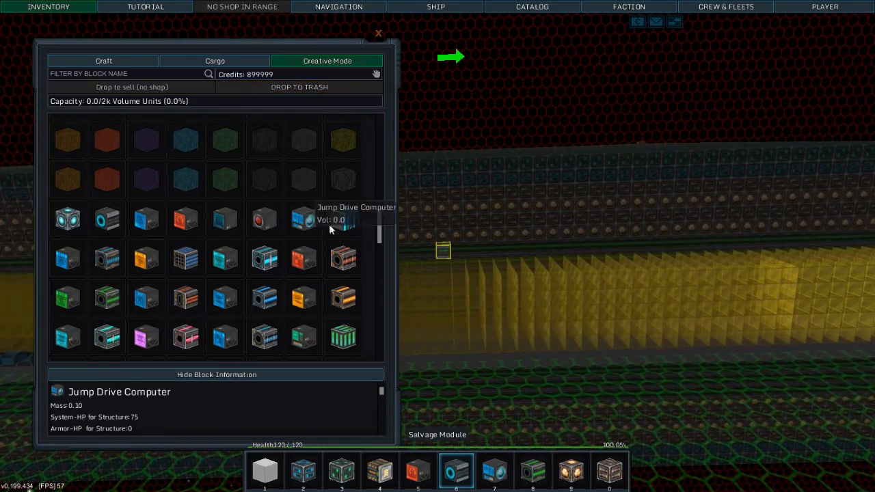
click(378, 33)
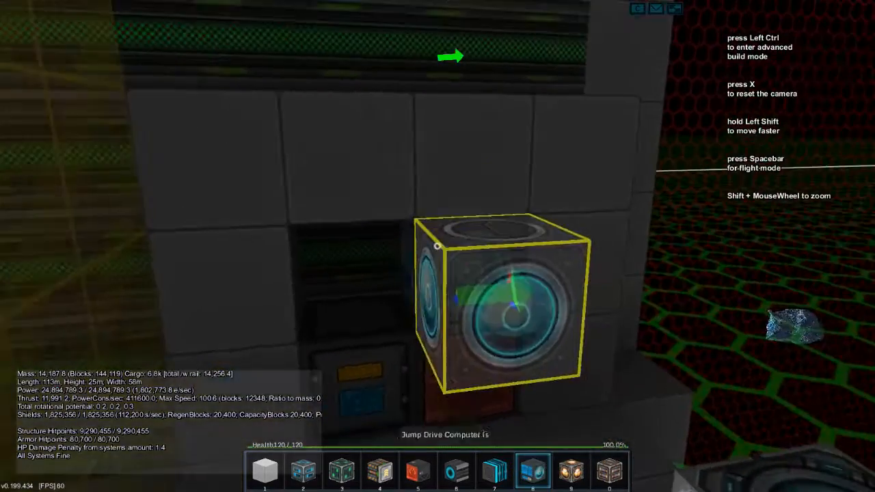
key(ctrl)
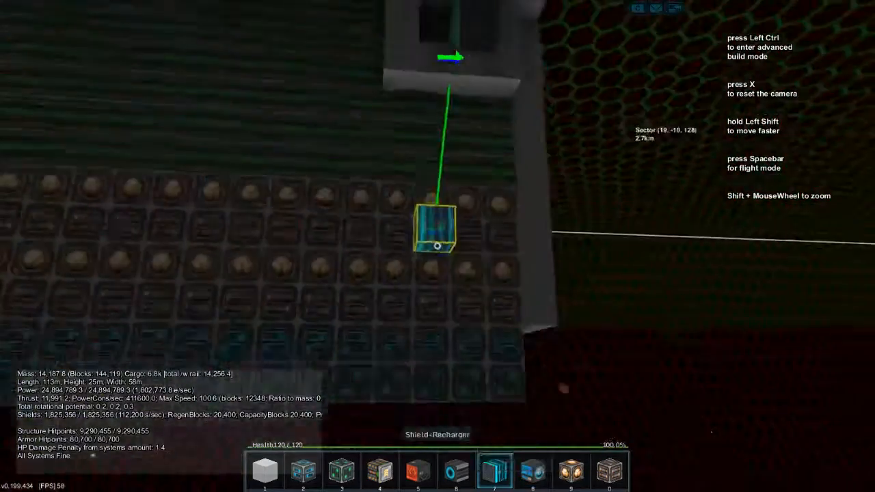
key(ctrl)
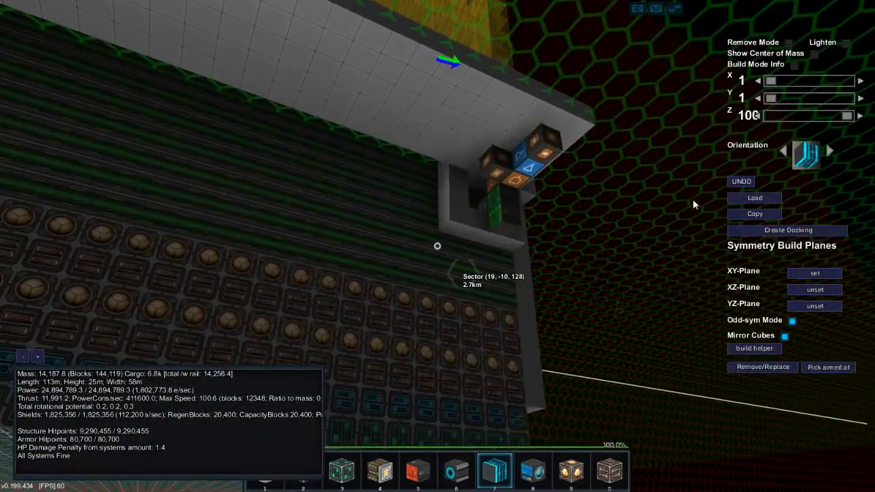
Step: Assign the Jump Drive Computer to flight hotbar slot 3 and try charging it
key(space)
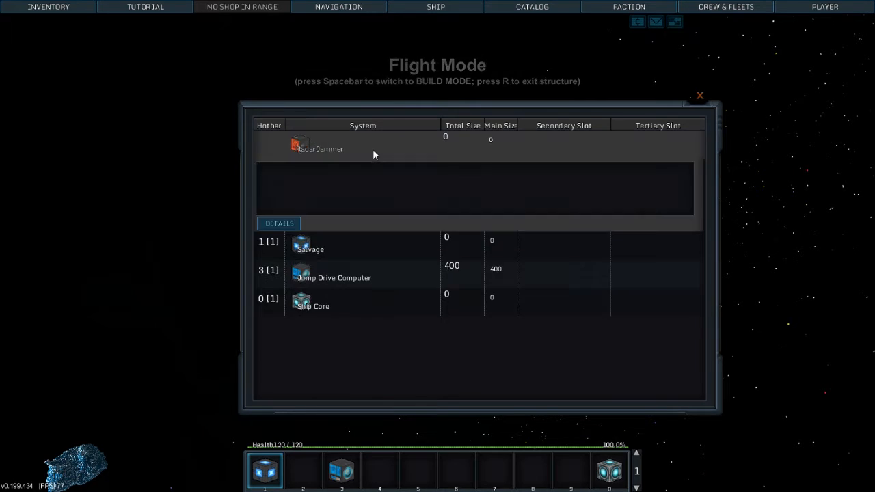
click(700, 96)
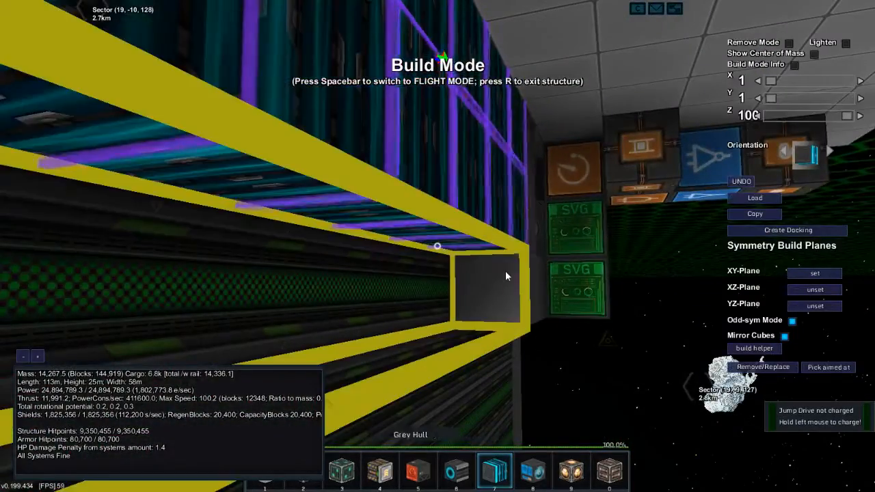
key(space)
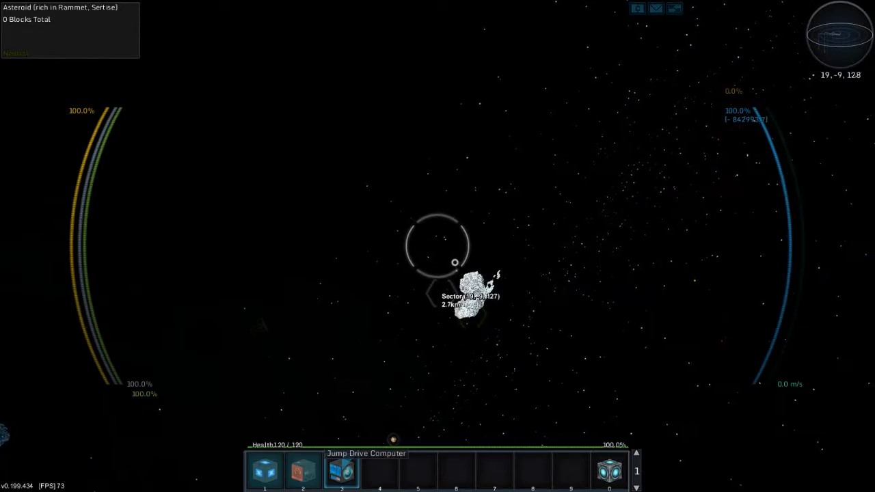
click(437, 246)
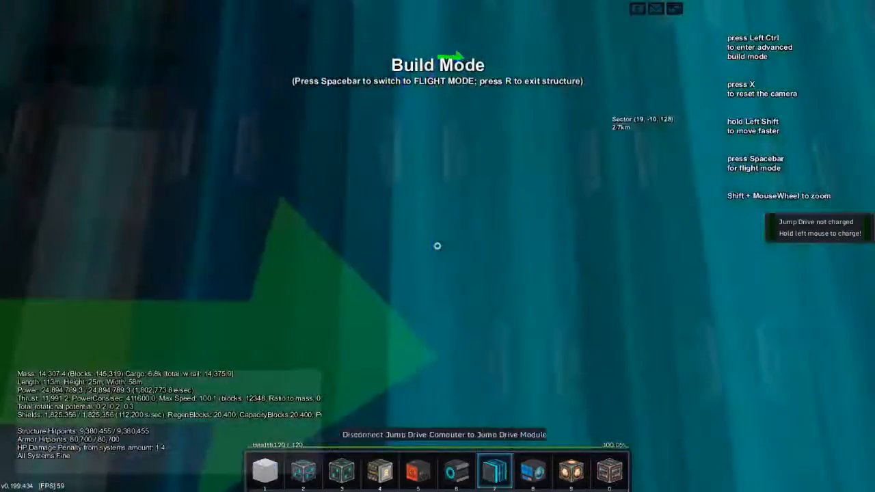
key(space)
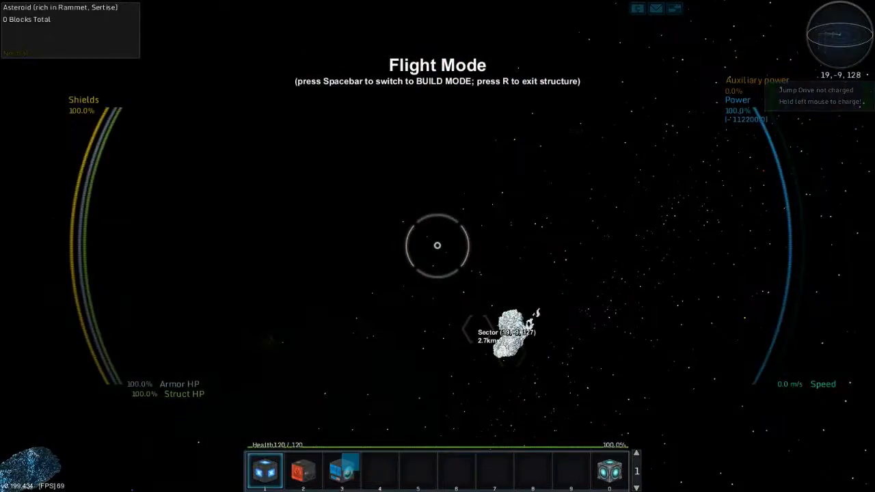
key(space)
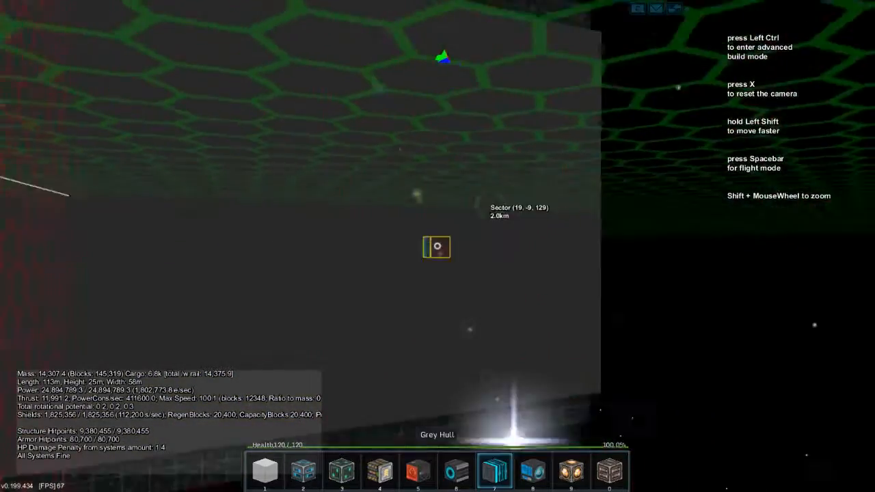
key(Ctrl)
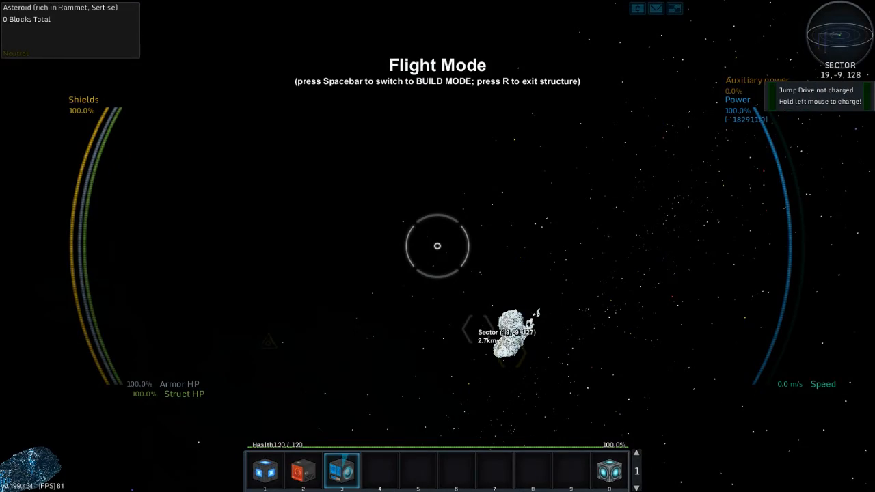
Step: Return to build mode and put Red Standard Armor from the inventory on the hotbar
key(space)
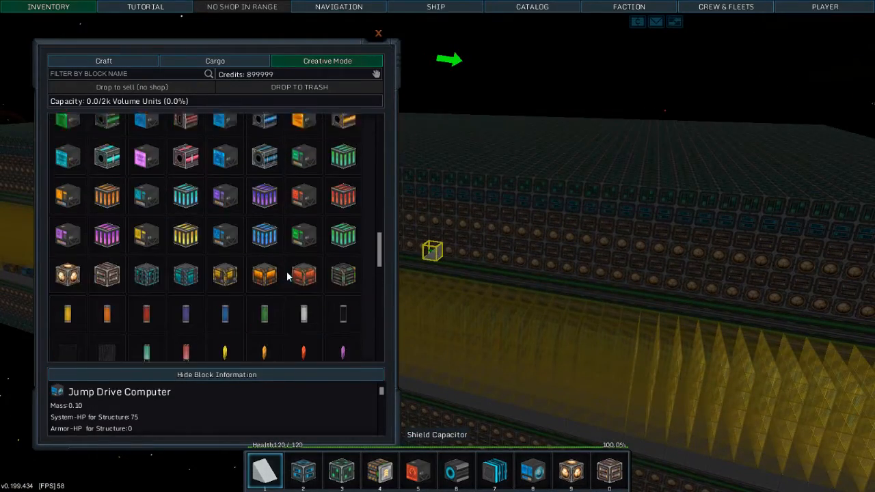
scroll(down, 3)
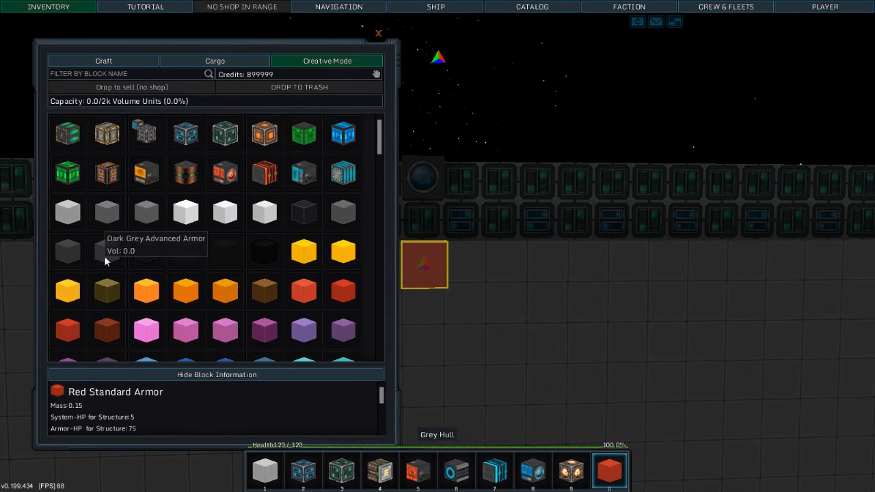
click(379, 33)
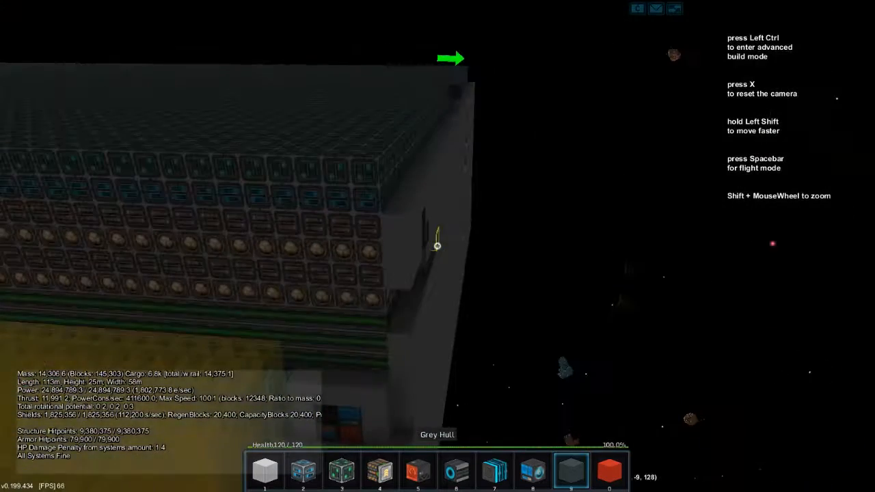
Step: In advanced build Remove Mode, widen the X brush to 45 and delete the grey hull strip
key(ctrl)
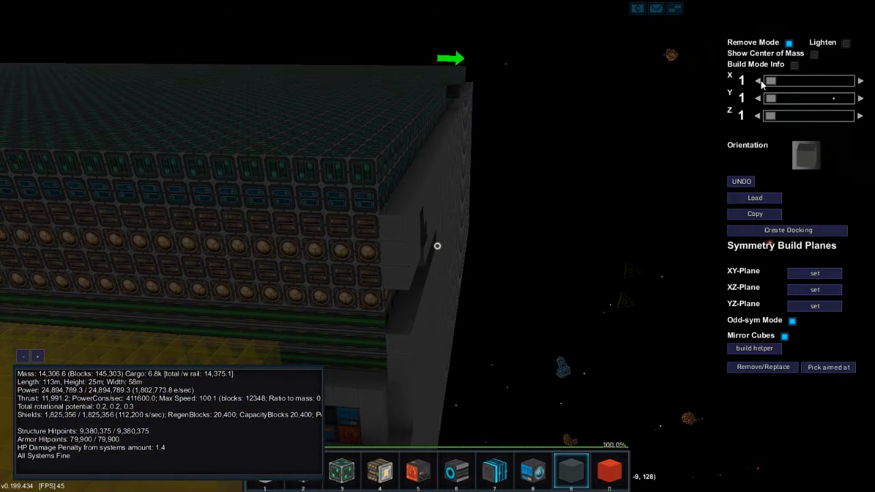
drag(777, 81, 791, 80)
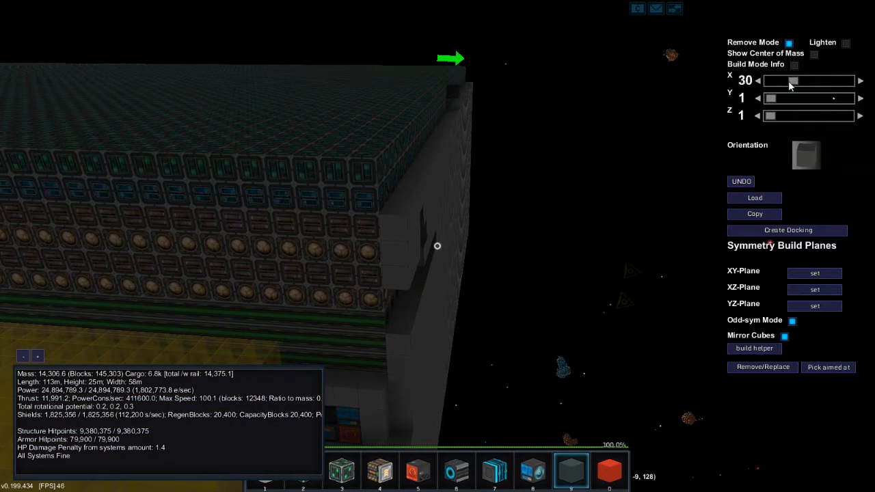
click(860, 80)
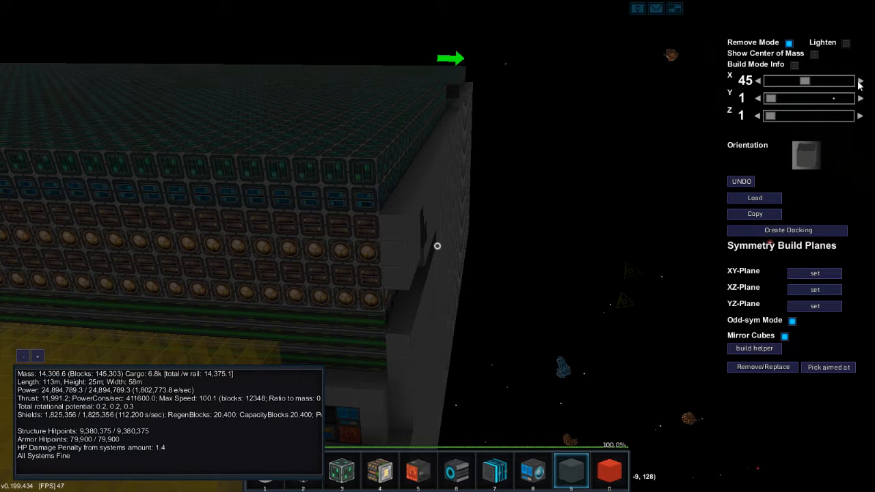
click(860, 81)
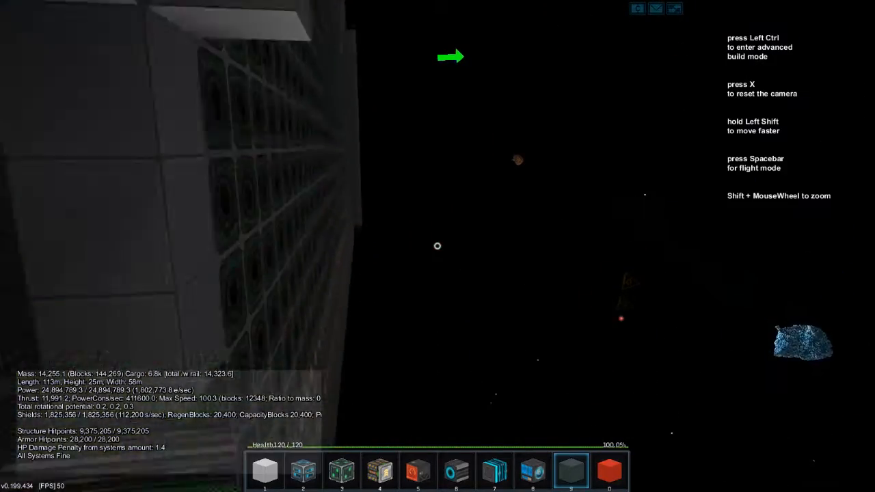
Step: Place dark grey standard armor blocks over the exposed systems on the ship's side
key(ctrl)
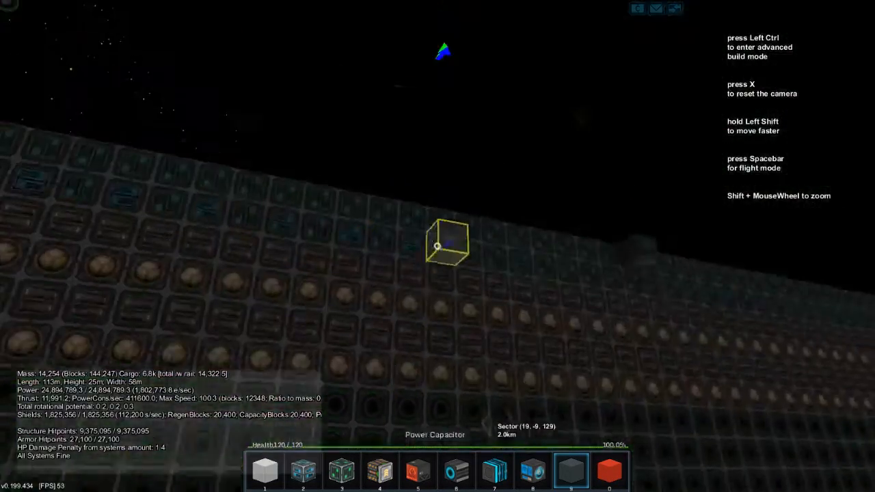
key(ctrl)
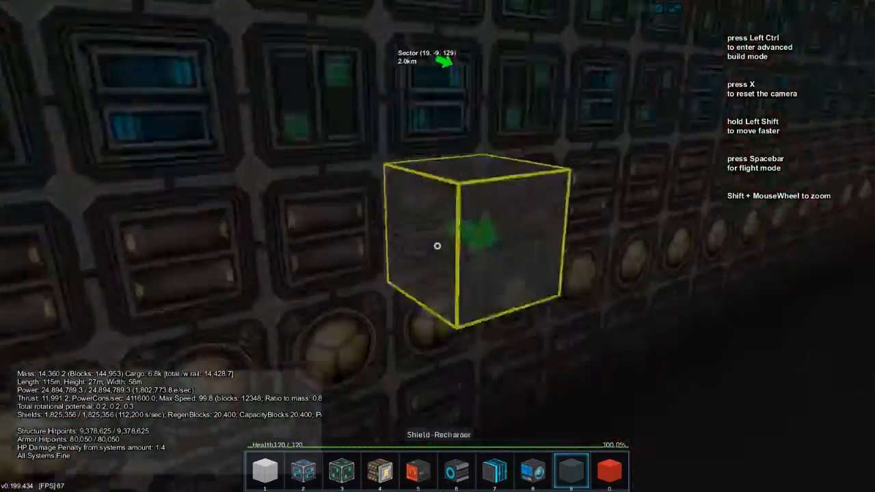
key(ctrl)
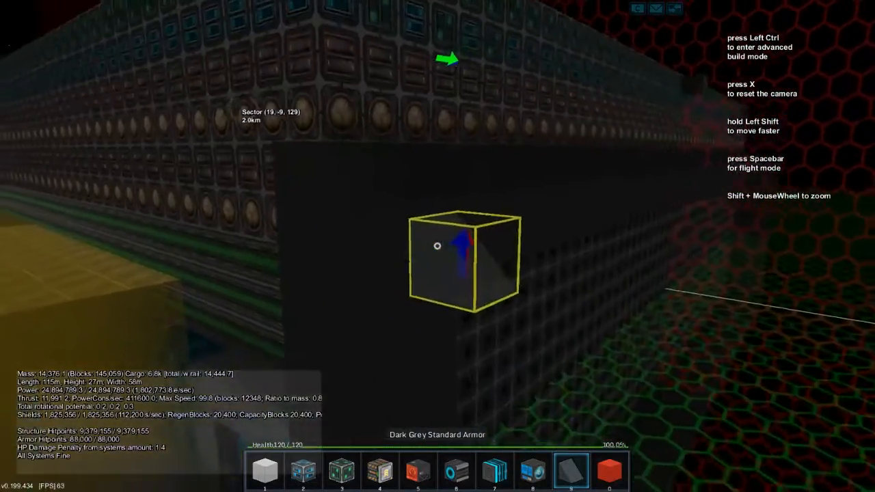
key(space)
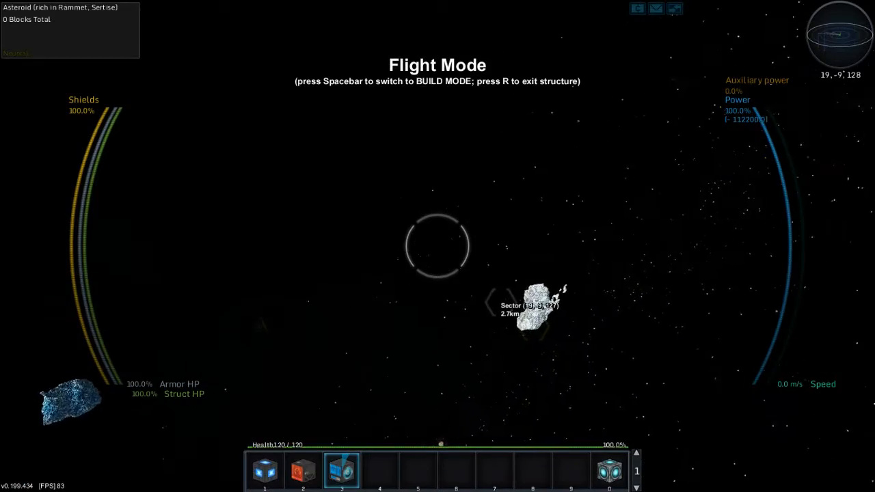
key(space)
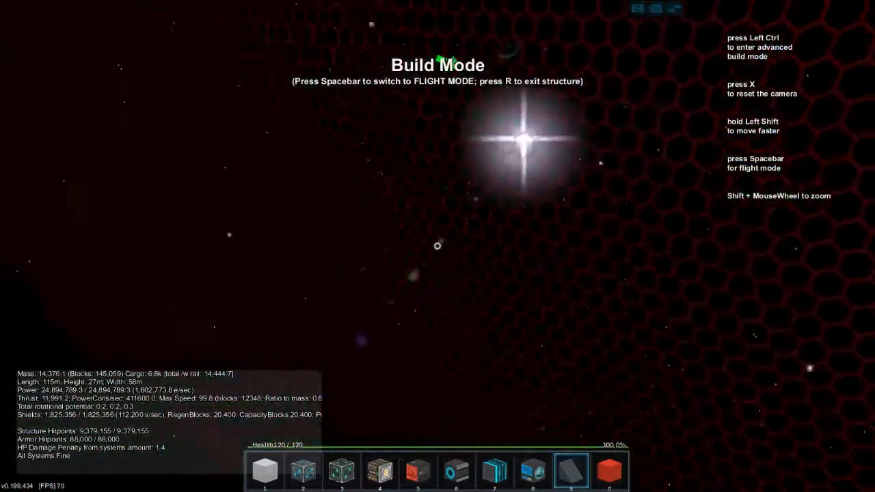
key(space)
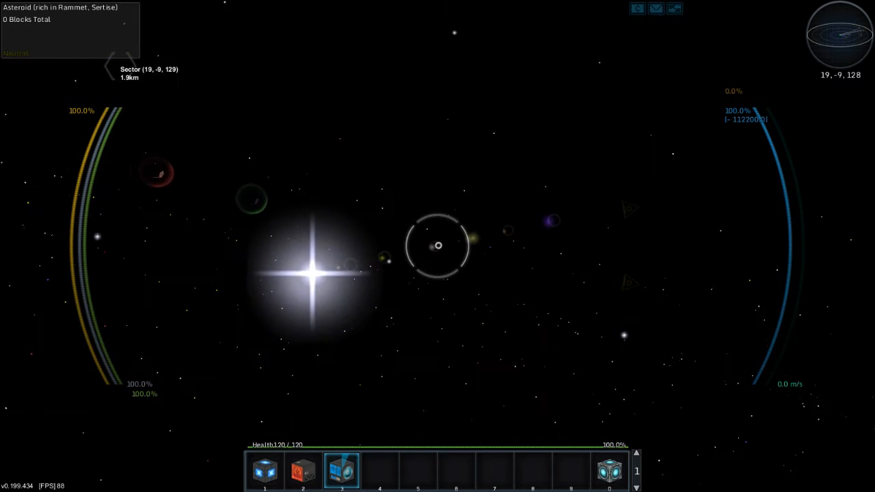
key(b)
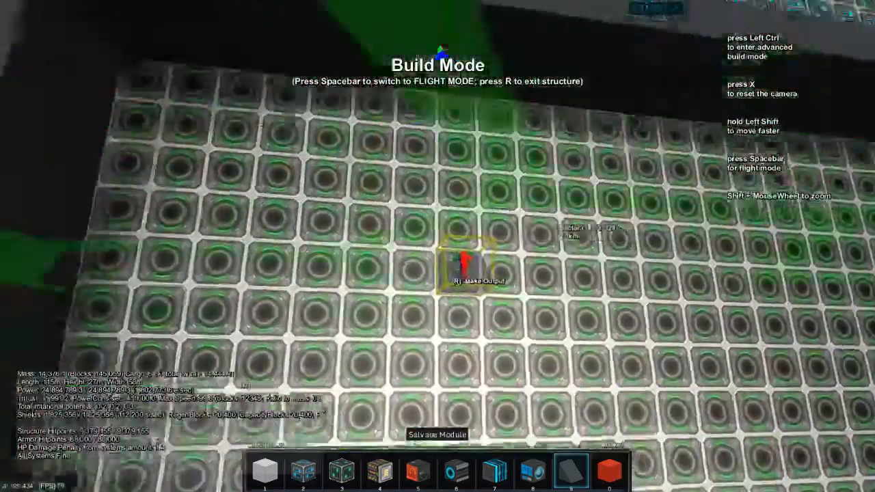
Step: Cover a hull section in grey standard armor with red armor wedge stripes along its edges
key(ctrl)
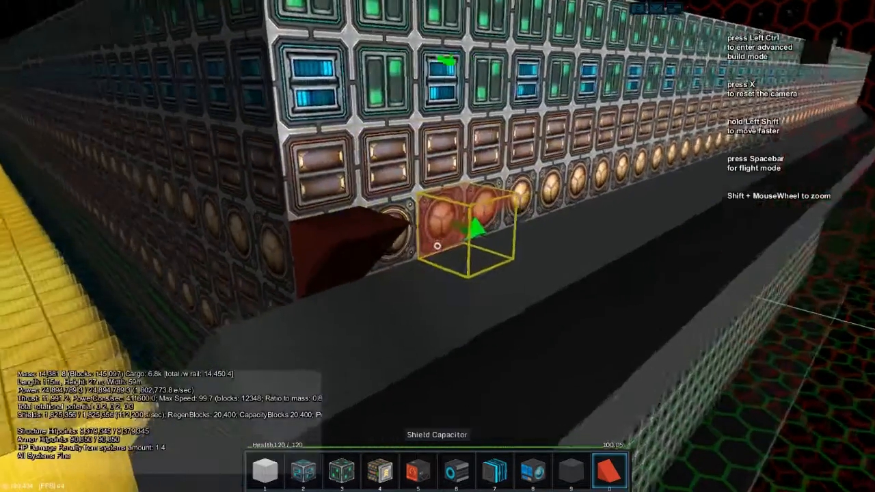
key(i)
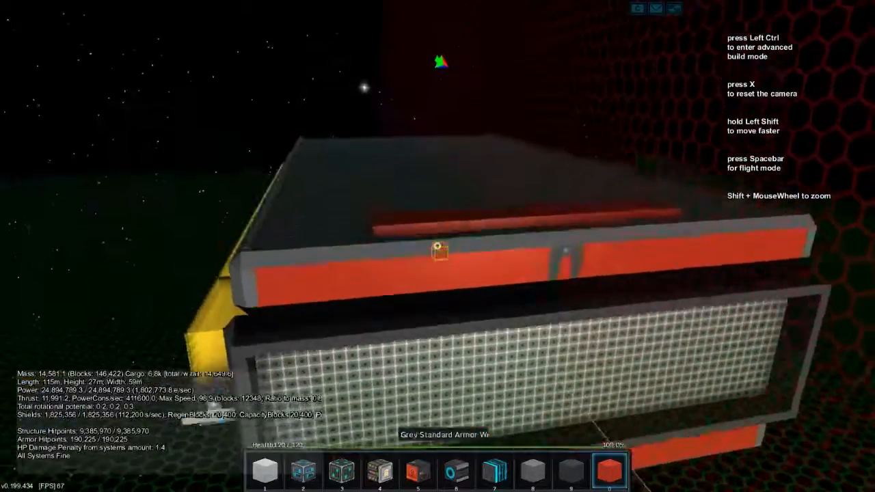
Step: Extend grey standard armor along the flank beside the cargo space and ready grey armor wedges
key(ctrl)
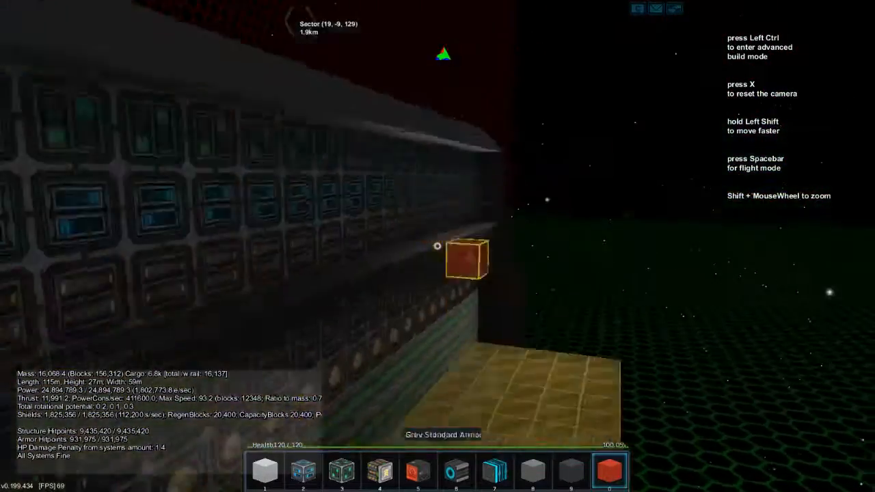
key(Ctrl)
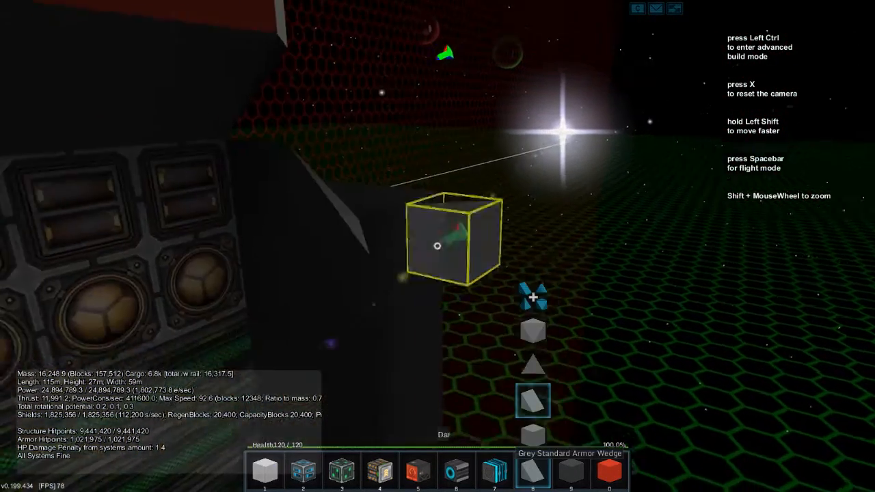
Step: Set Z brush size 99 and line the cargo-space edge with dark grey armor wedges
key(ctrl)
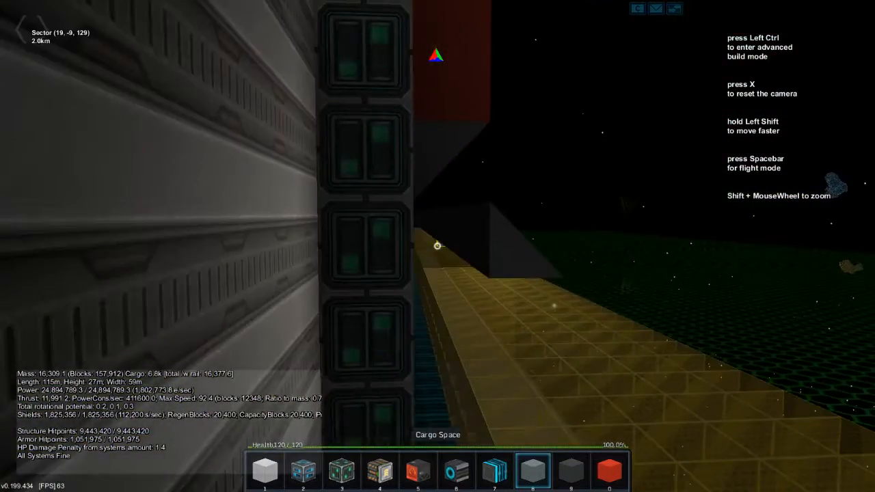
key(ctrl)
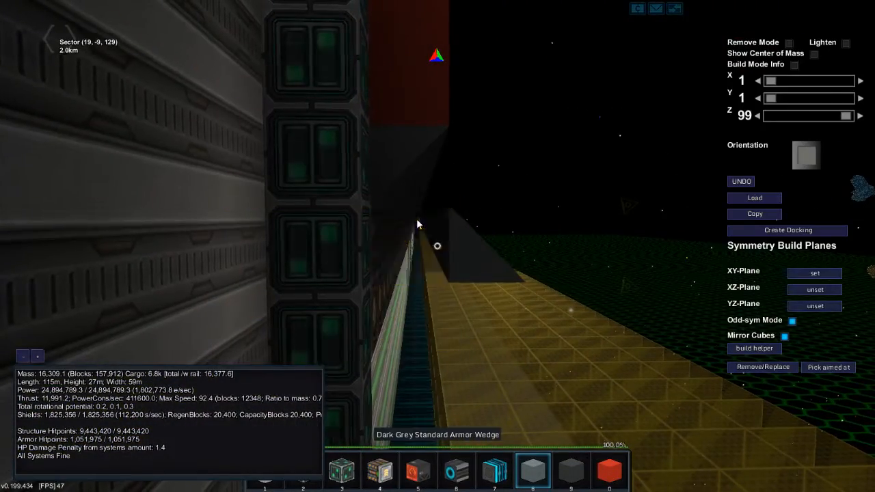